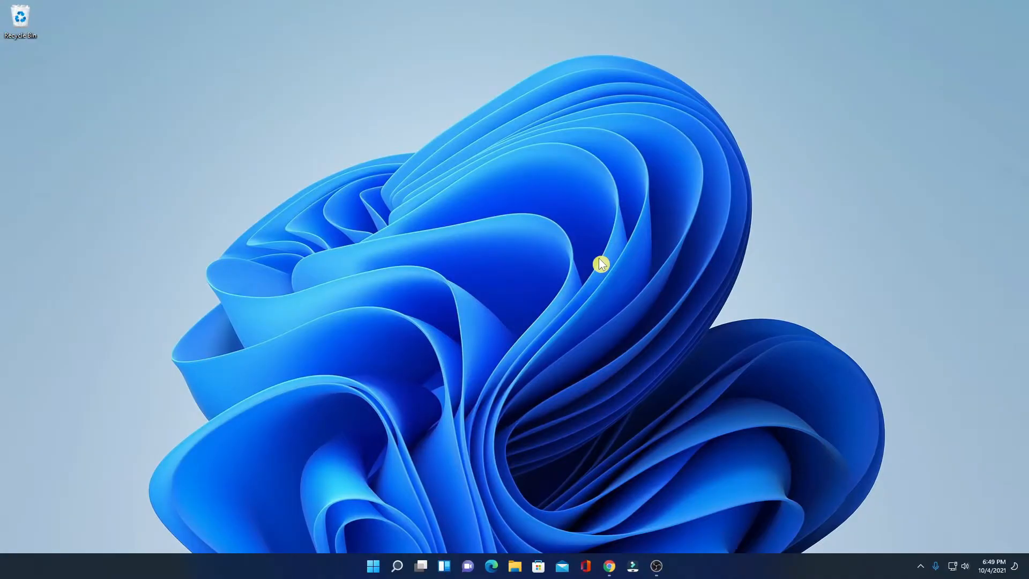
{"action": "mouse_move", "coordinate": [611, 577]}
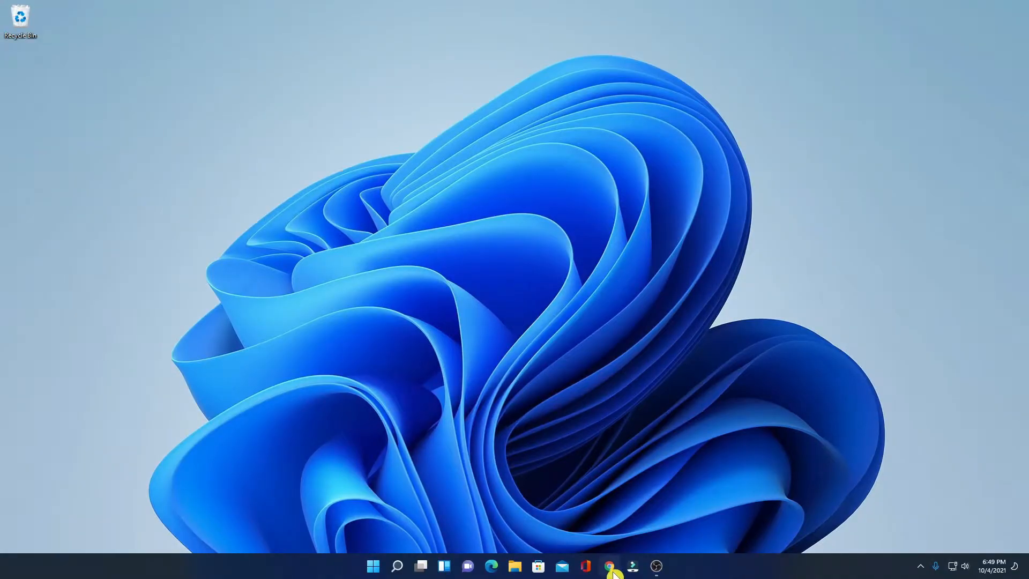
- Launch Chrome from the taskbar with a YouTube channel's videos page loaded
{"action": "left_click", "coordinate": [607, 567]}
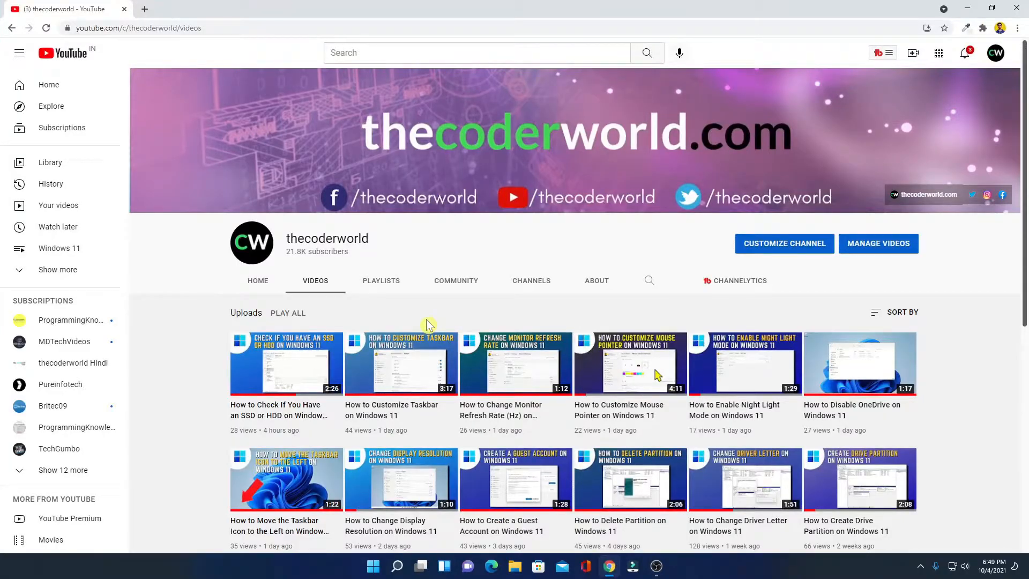
{"action": "mouse_move", "coordinate": [423, 262]}
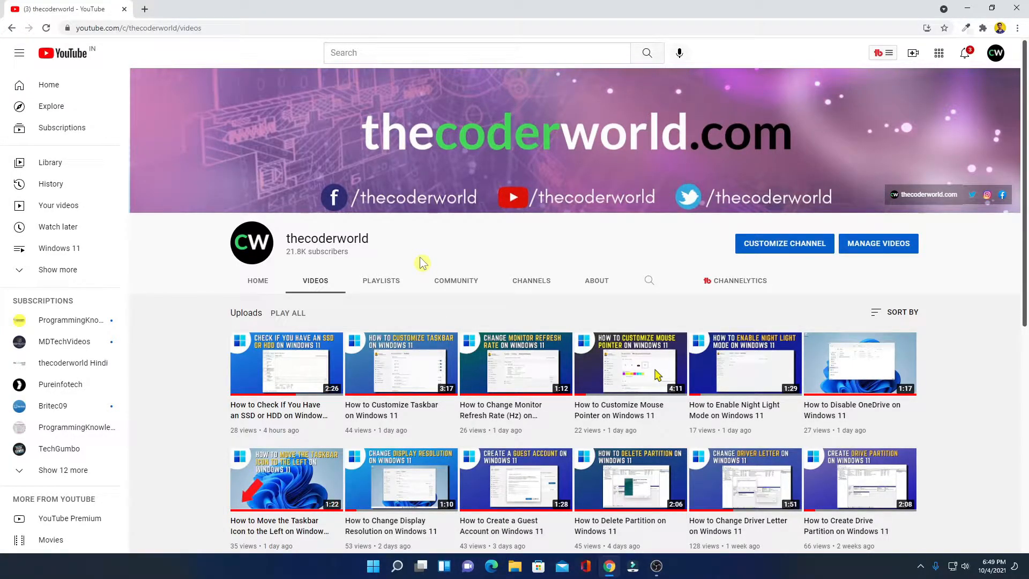
{"action": "mouse_move", "coordinate": [438, 255]}
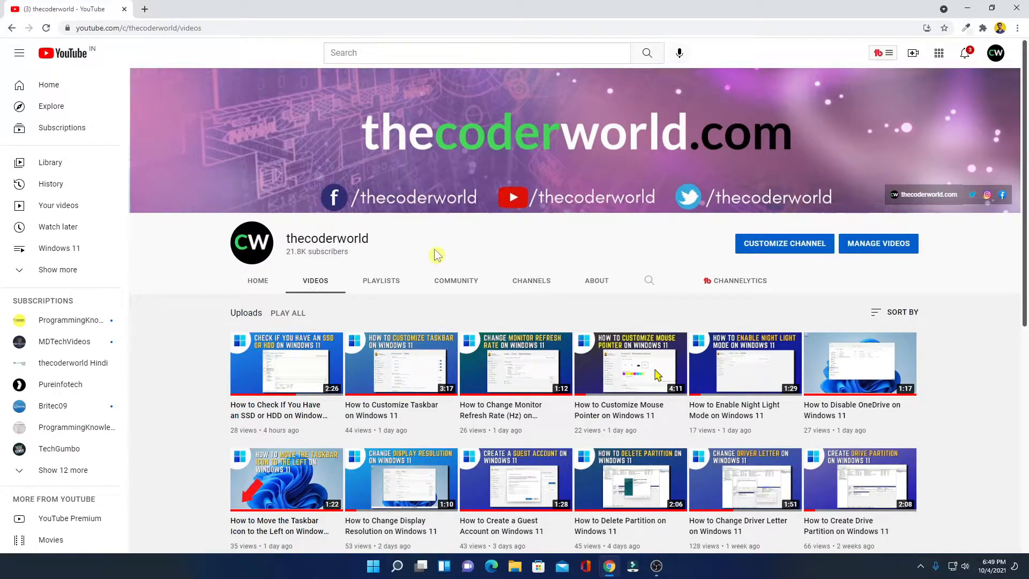
{"action": "mouse_move", "coordinate": [820, 69]}
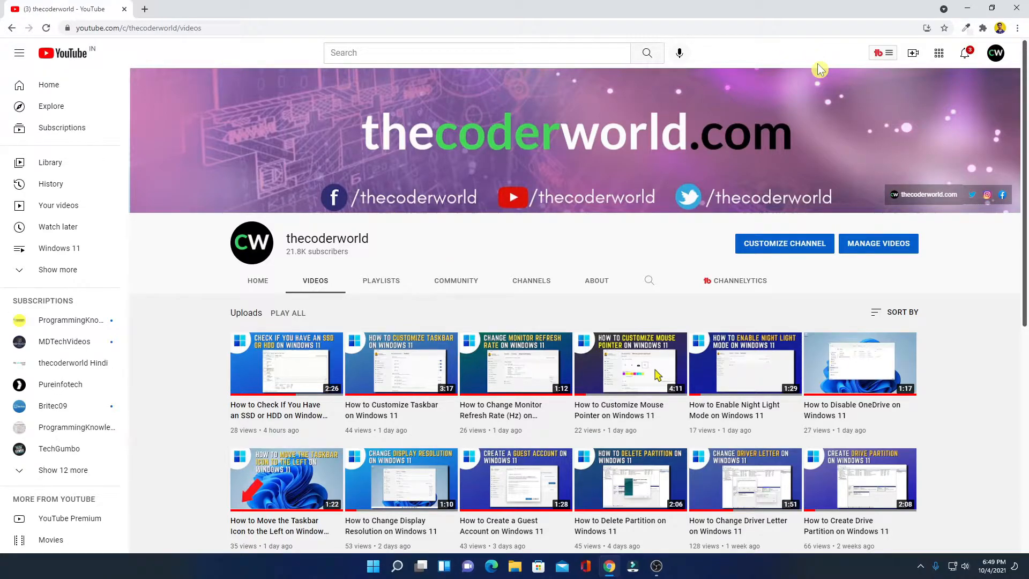
{"action": "mouse_move", "coordinate": [932, 33]}
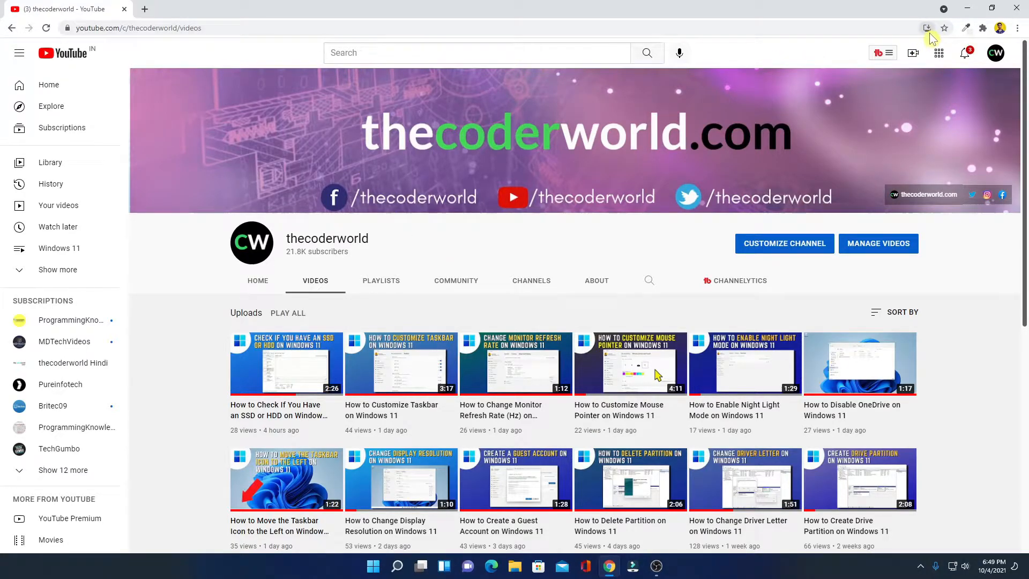
- Install YouTube as a Chrome app from the address-bar prompt so it runs in its own window
{"action": "left_click", "coordinate": [926, 28]}
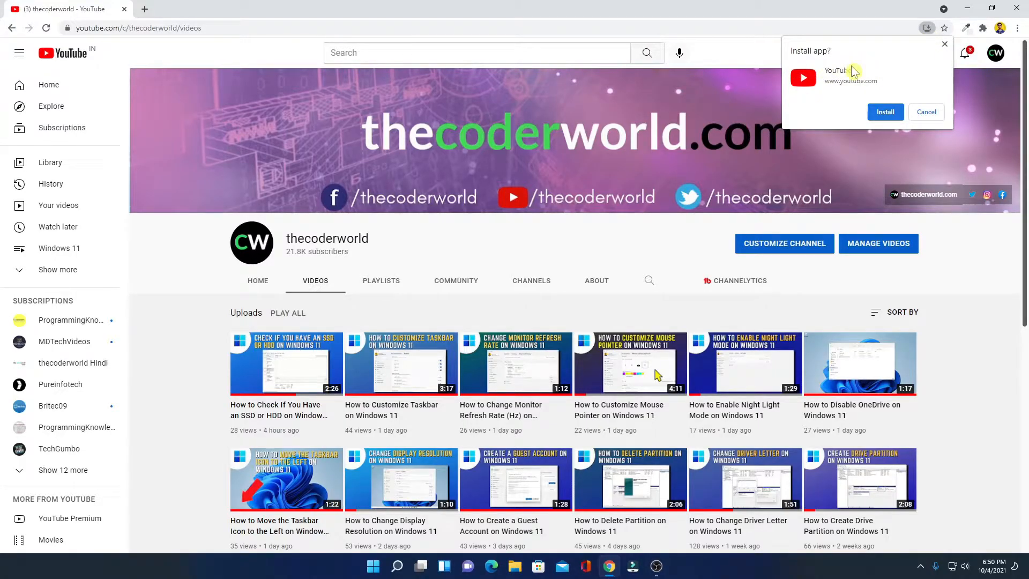
{"action": "mouse_move", "coordinate": [851, 90]}
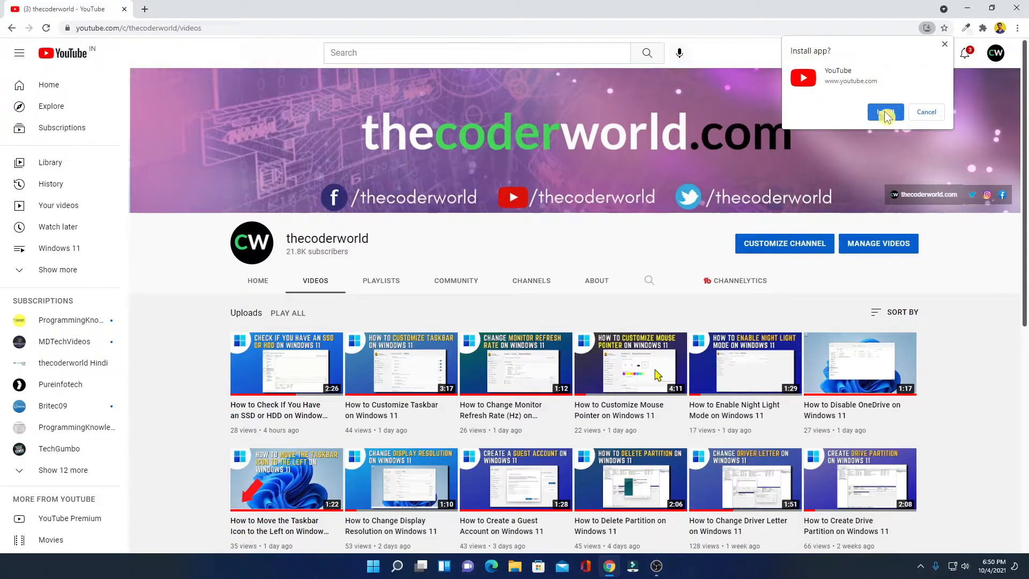
{"action": "left_click", "coordinate": [886, 112]}
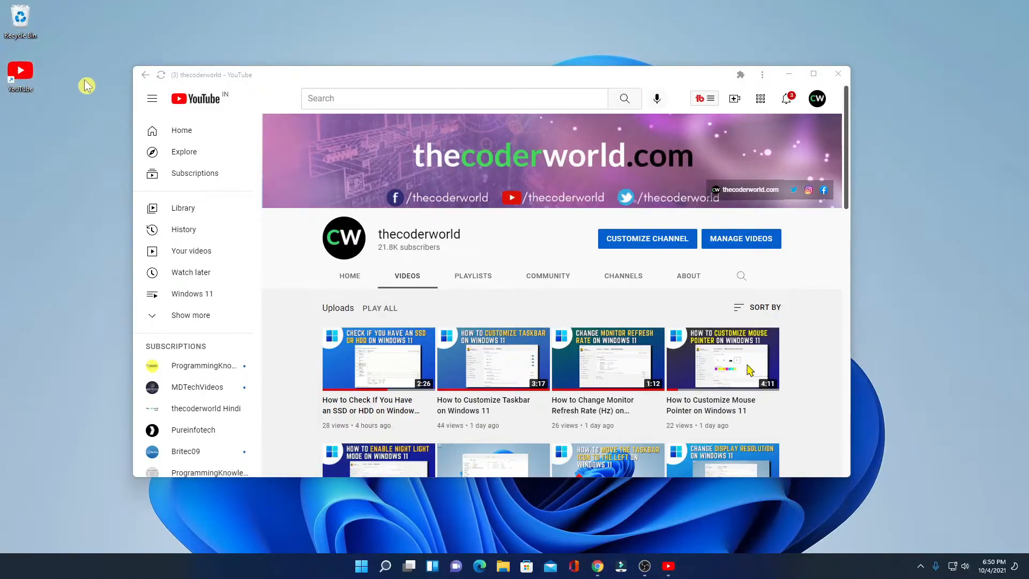
{"action": "mouse_move", "coordinate": [871, 495]}
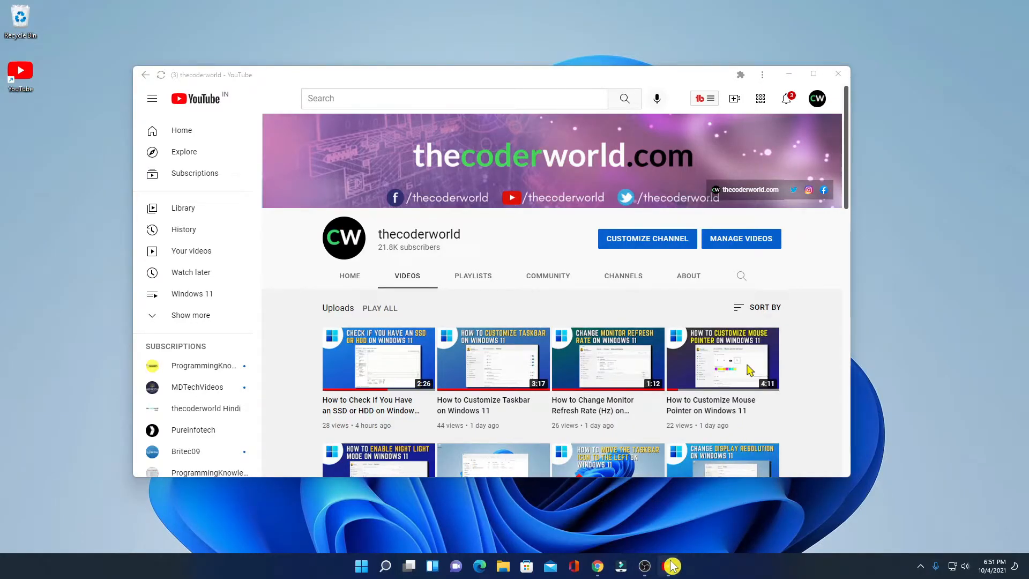
{"action": "mouse_move", "coordinate": [671, 567]}
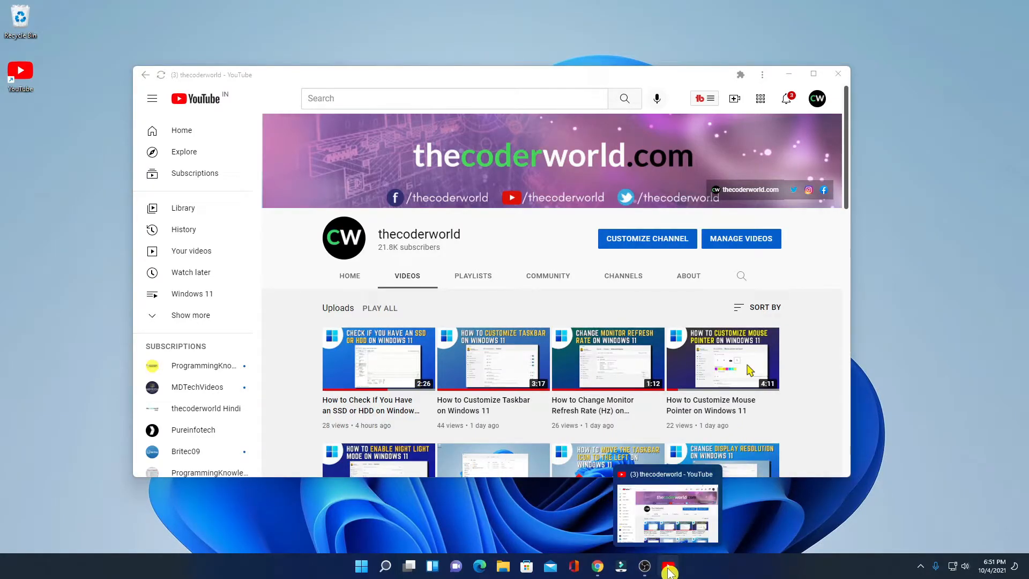
- Pin the YouTube app to the taskbar and close its window
{"action": "right_click", "coordinate": [669, 566]}
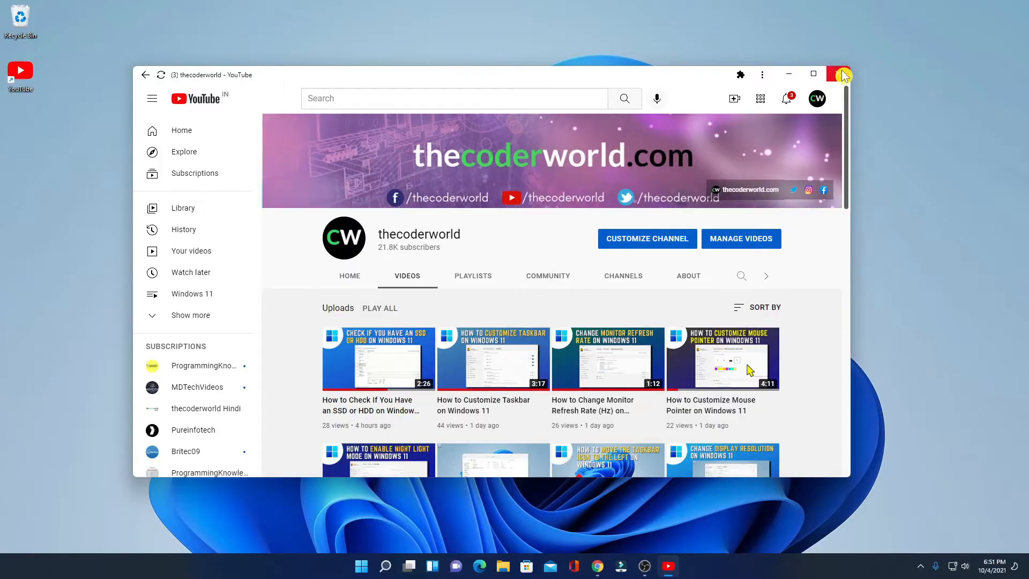
{"action": "left_click", "coordinate": [839, 74]}
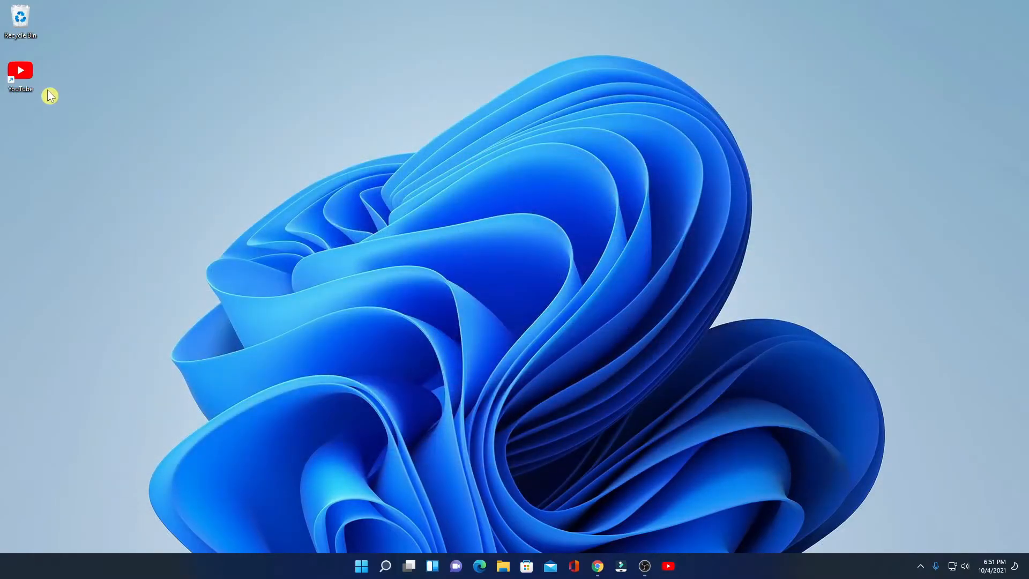
{"action": "mouse_move", "coordinate": [36, 85]}
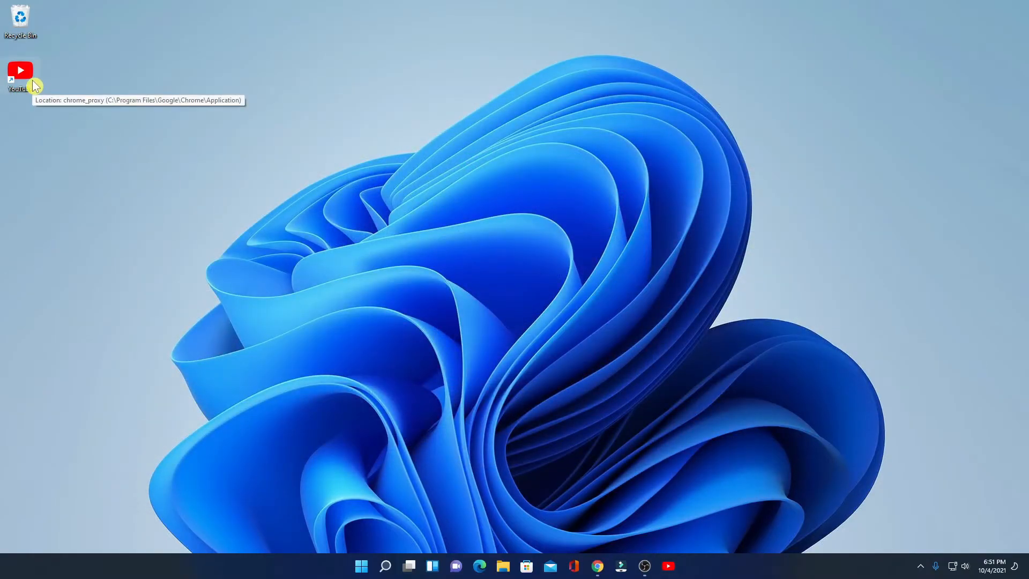
{"action": "mouse_move", "coordinate": [28, 88]}
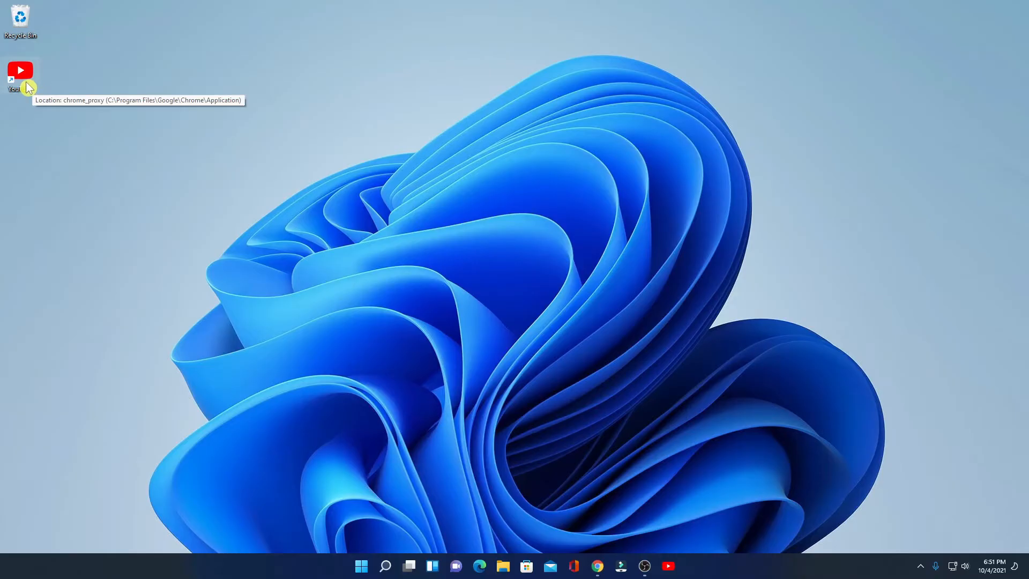
- Relaunch the YouTube app from its new desktop shortcut
{"action": "double_click", "coordinate": [21, 71]}
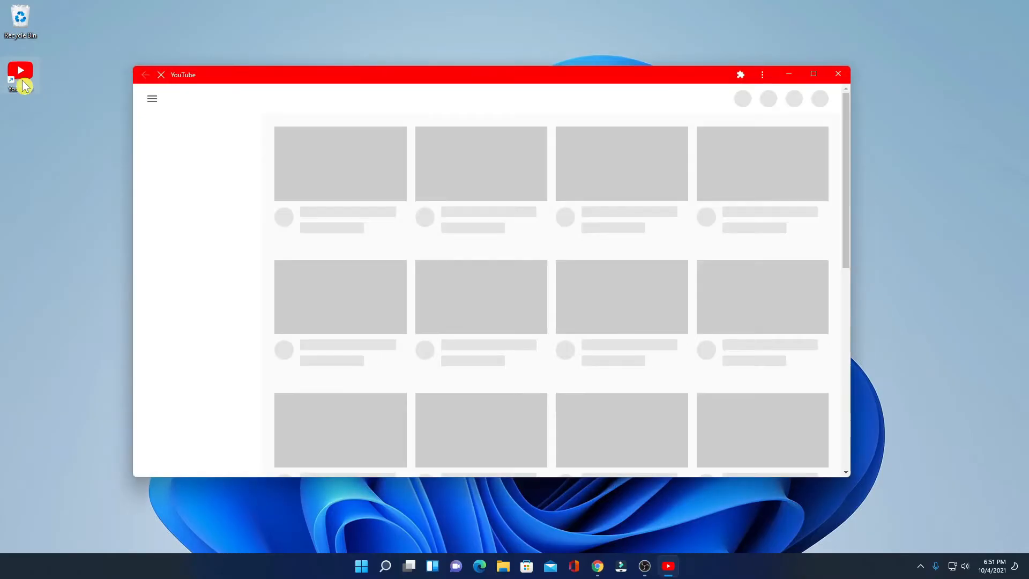